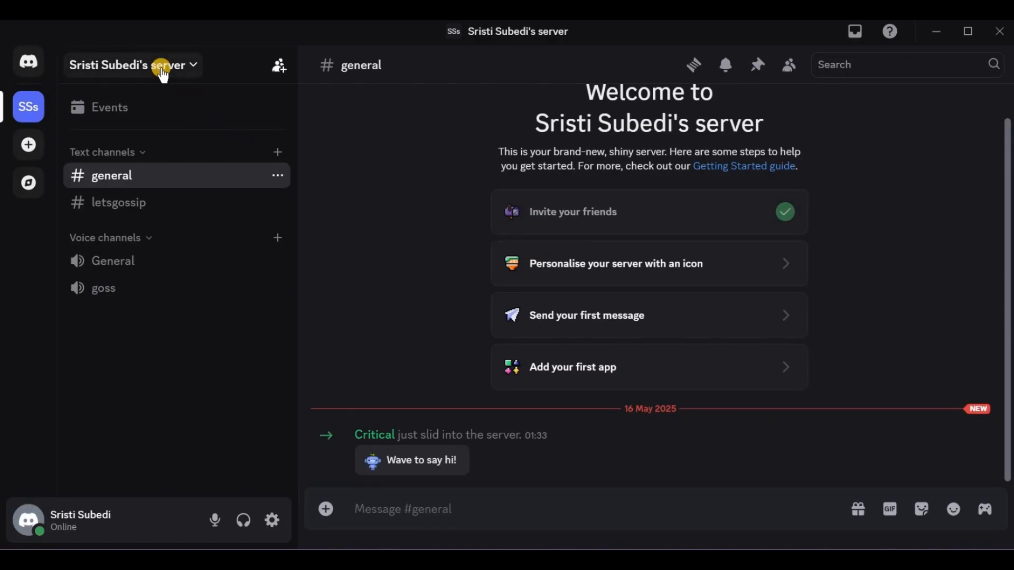
Reach the server's Roles settings, preview the server as 'new role', then return to Roles.
{"action": "left_click", "coordinate": [157, 65]}
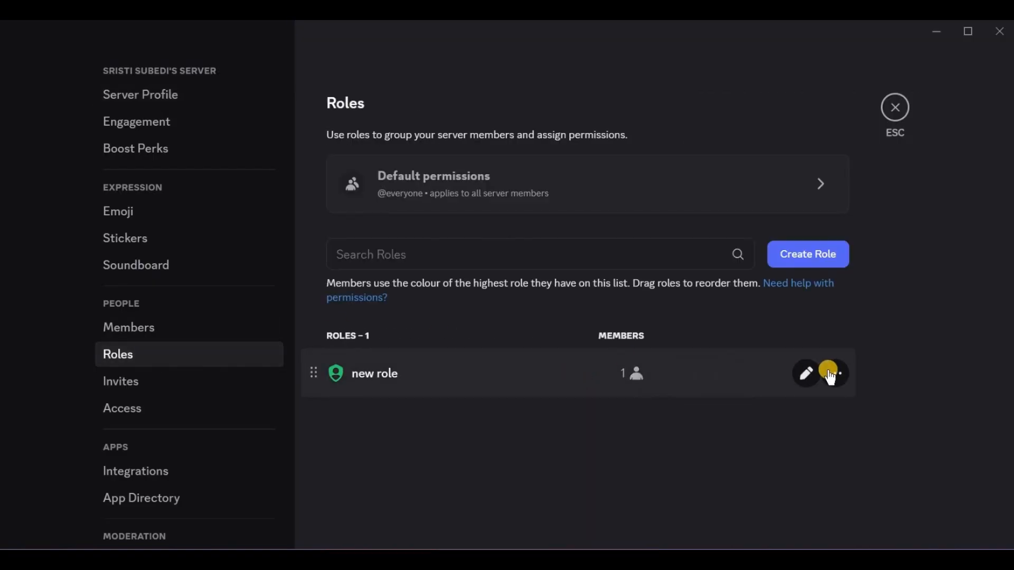
{"action": "left_click", "coordinate": [830, 373]}
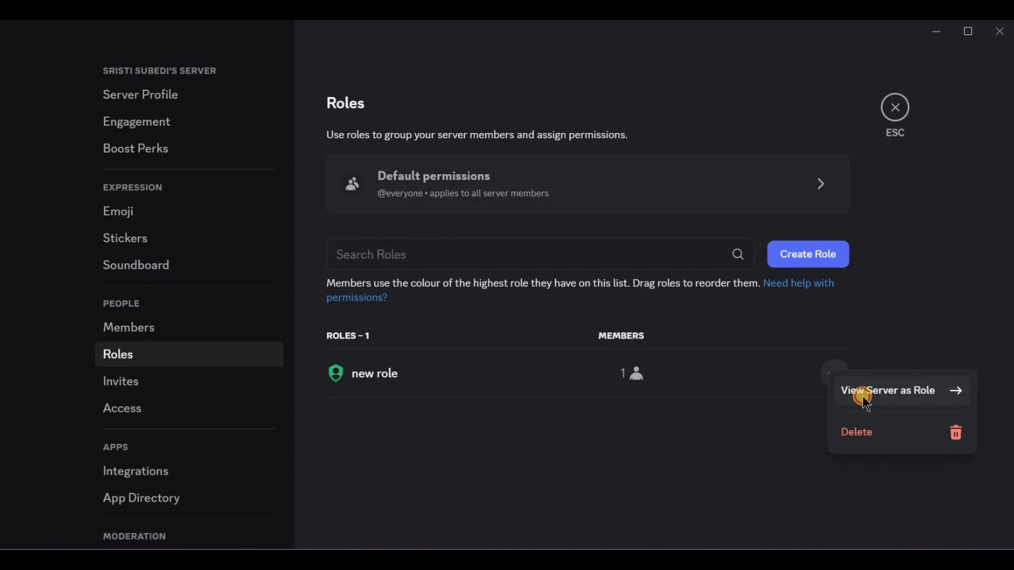
{"action": "left_click", "coordinate": [889, 391]}
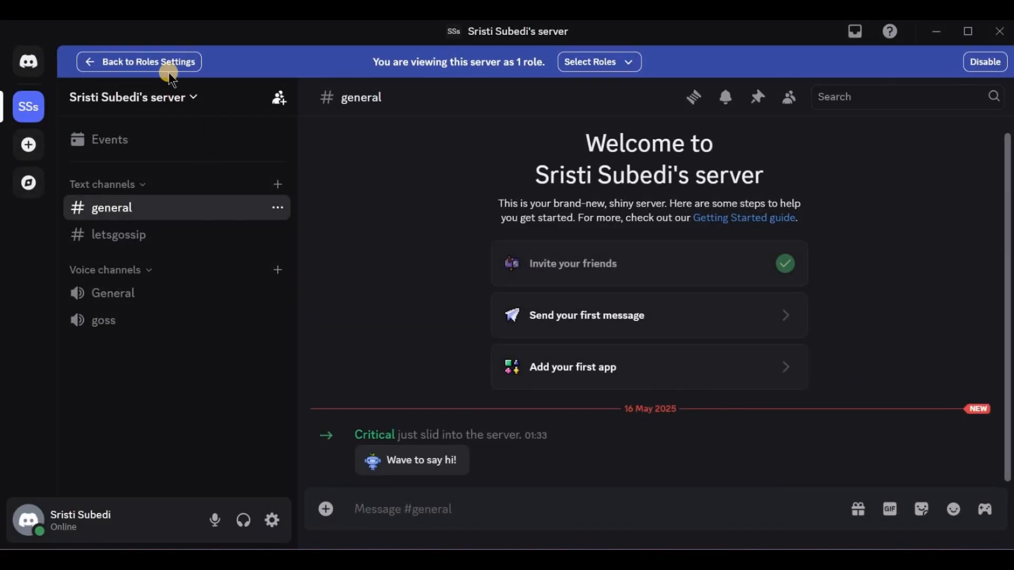
{"action": "left_click", "coordinate": [151, 62]}
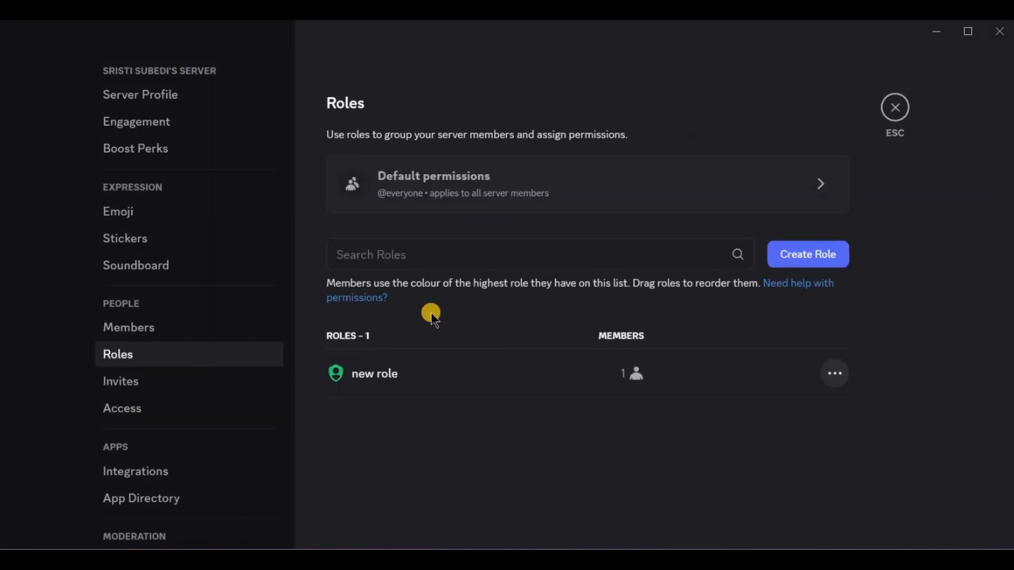
Edit 'new role' and scroll its Permissions tab to confirm Manage Channels is on.
{"action": "left_click", "coordinate": [374, 374]}
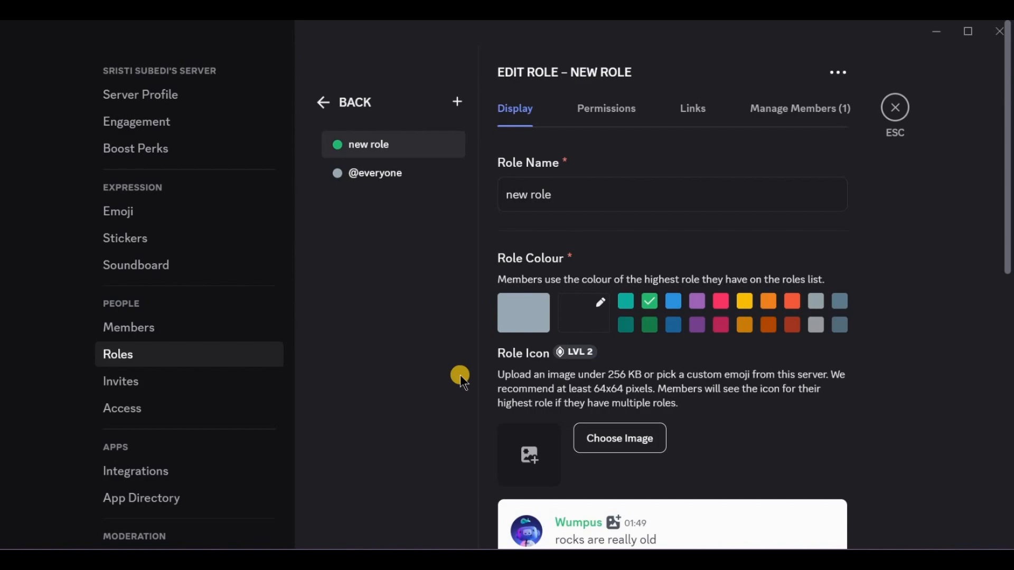
{"action": "left_click", "coordinate": [606, 109]}
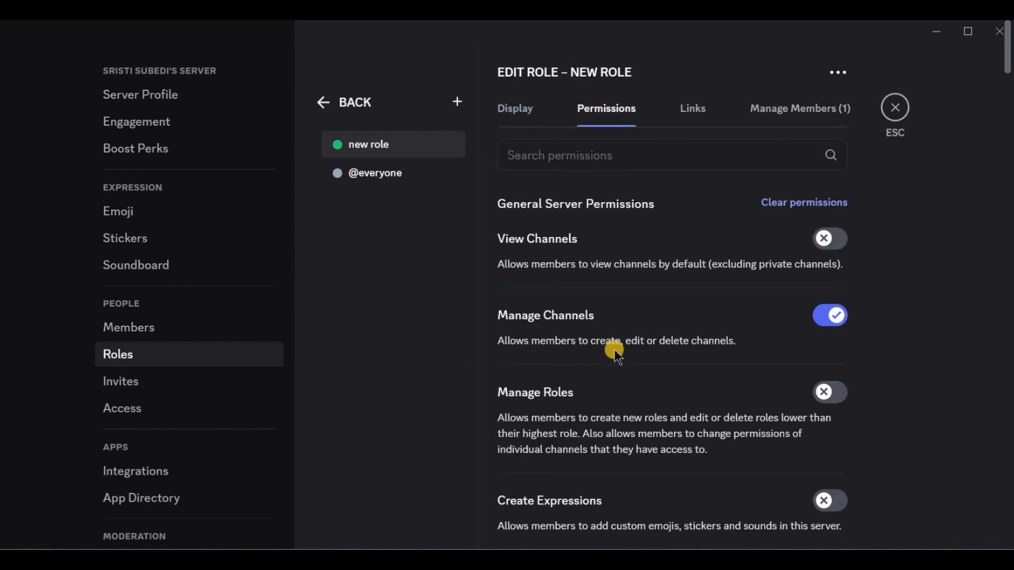
{"action": "scroll", "scroll_direction": "down", "scroll_amount": 3}
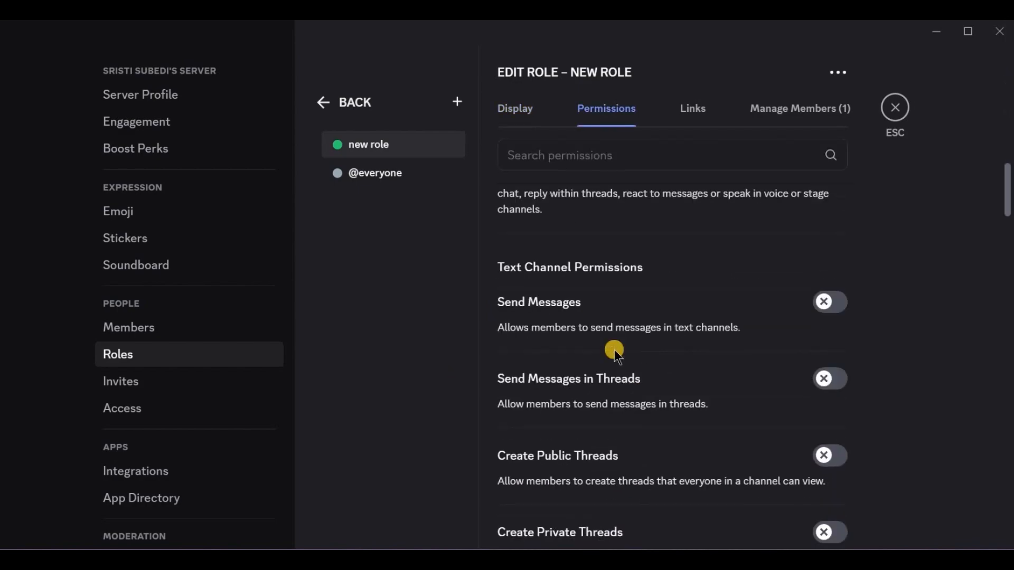
{"action": "scroll", "scroll_direction": "down", "scroll_amount": 3}
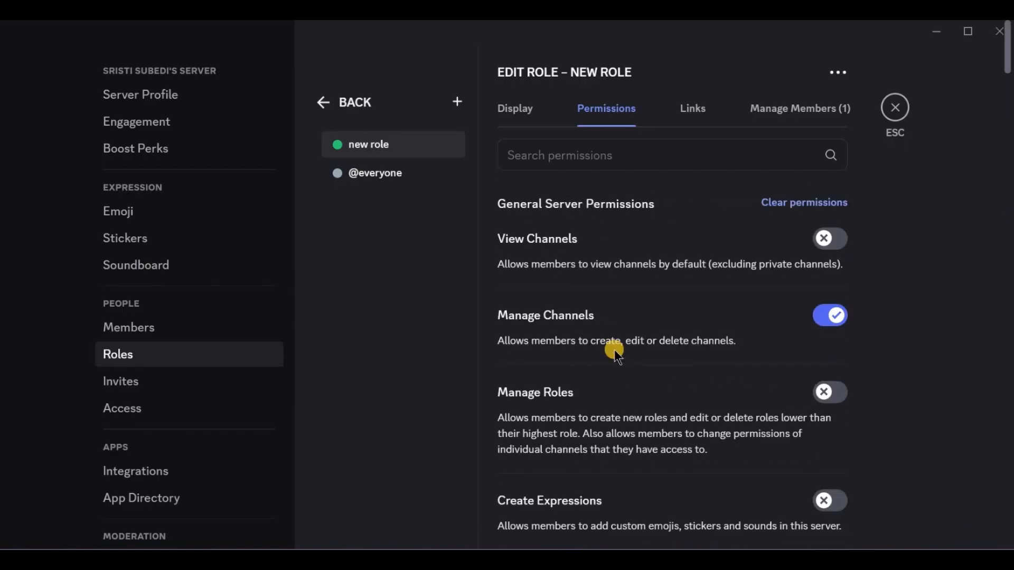
{"action": "mouse_move", "coordinate": [426, 359]}
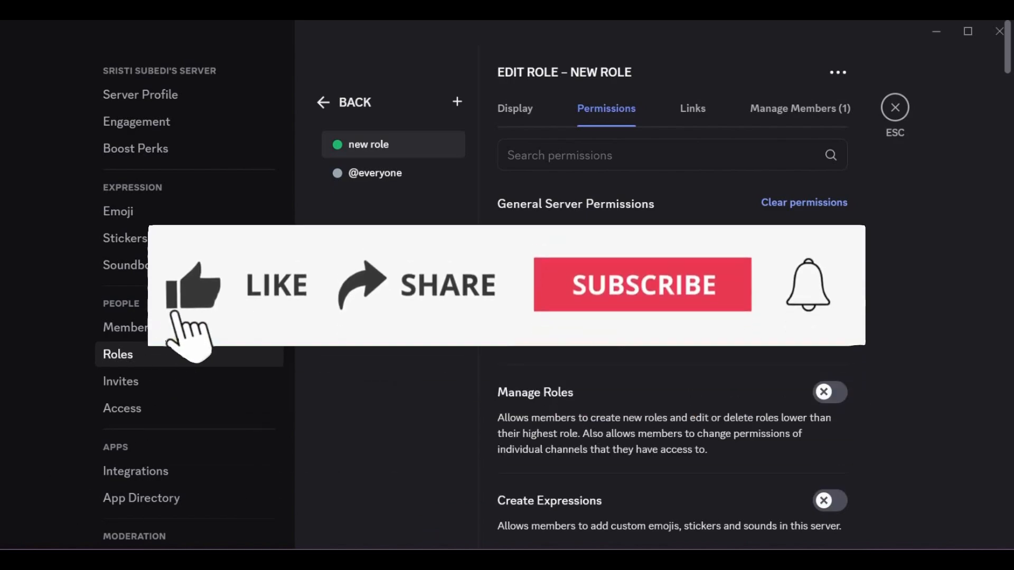
{"action": "left_click", "coordinate": [194, 294]}
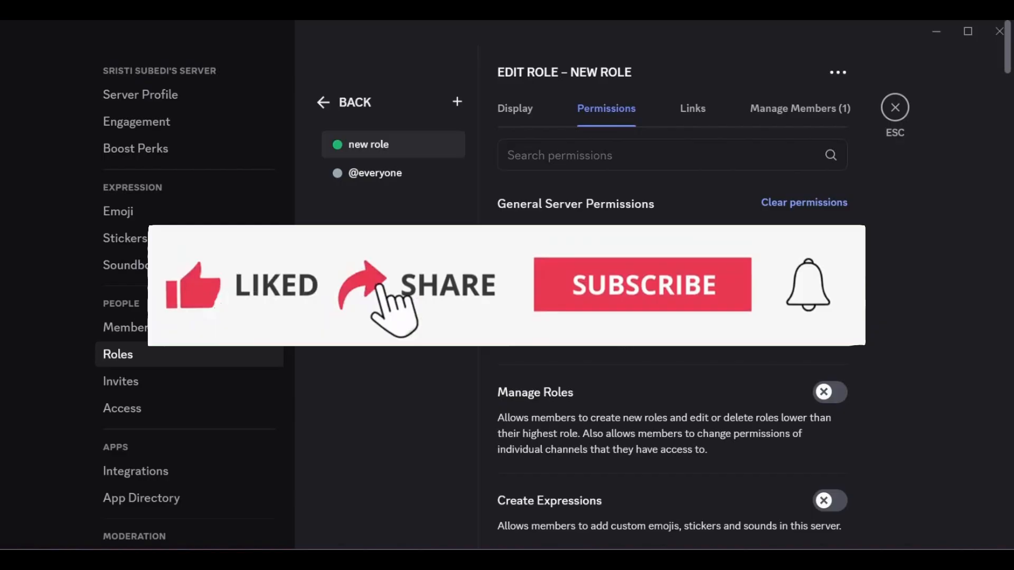
{"action": "left_click", "coordinate": [643, 285]}
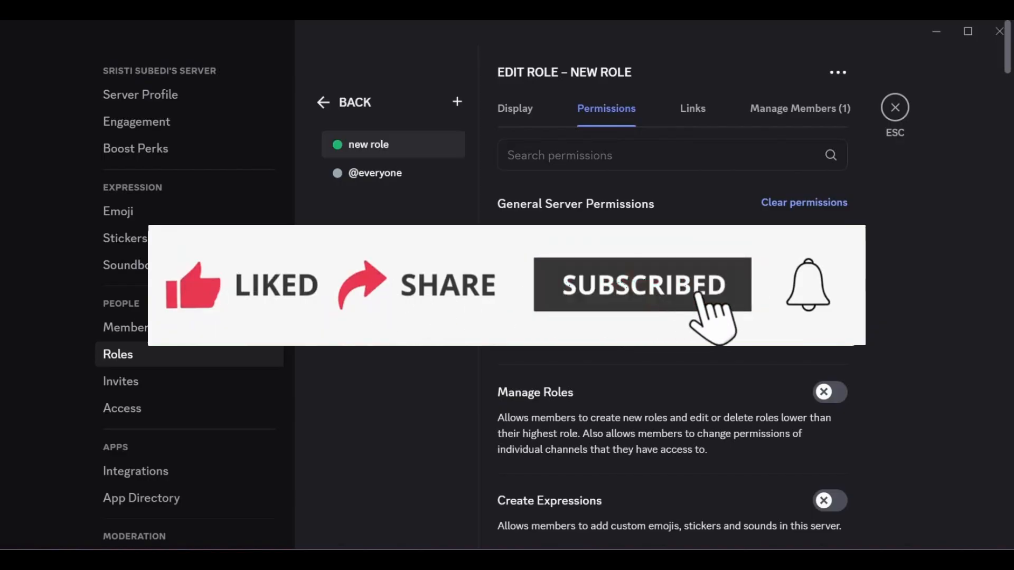